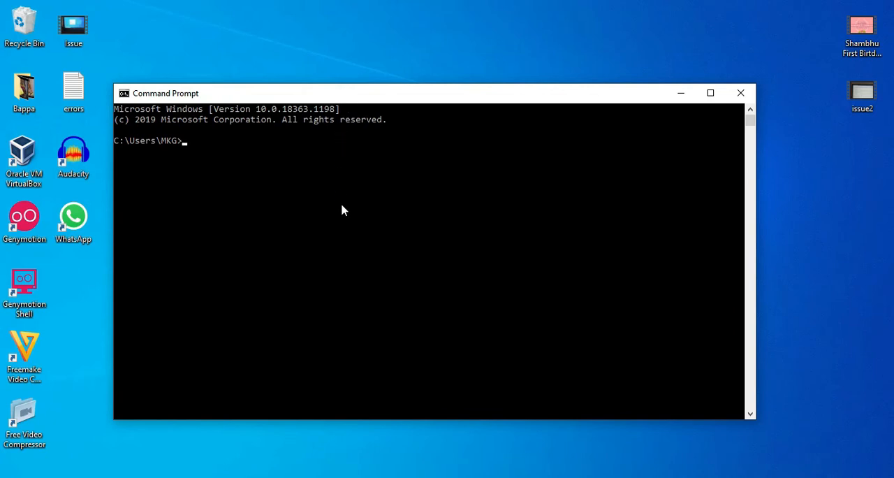
Run node --version to confirm Node.js v12.19.0 is installed
text(node)
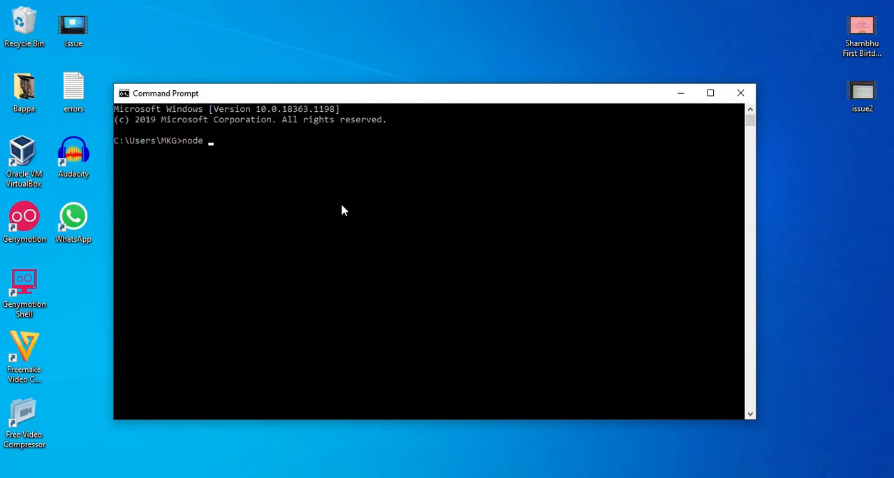
text(--vers)
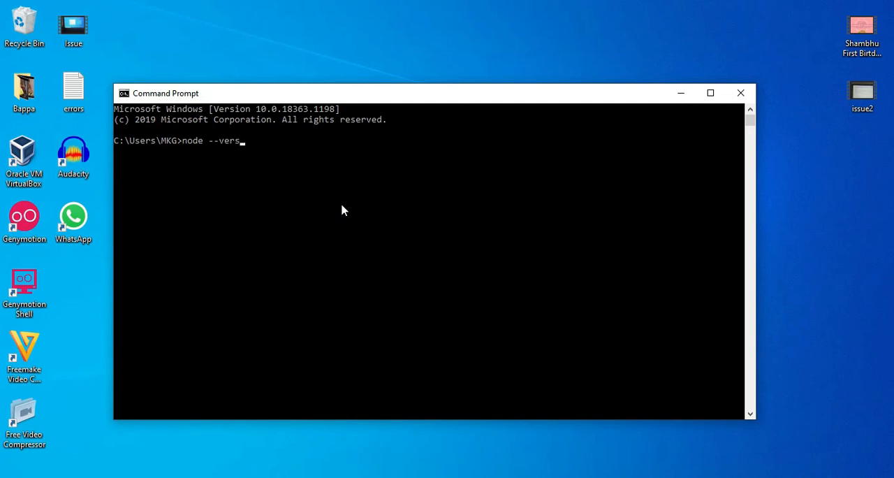
text(ion)
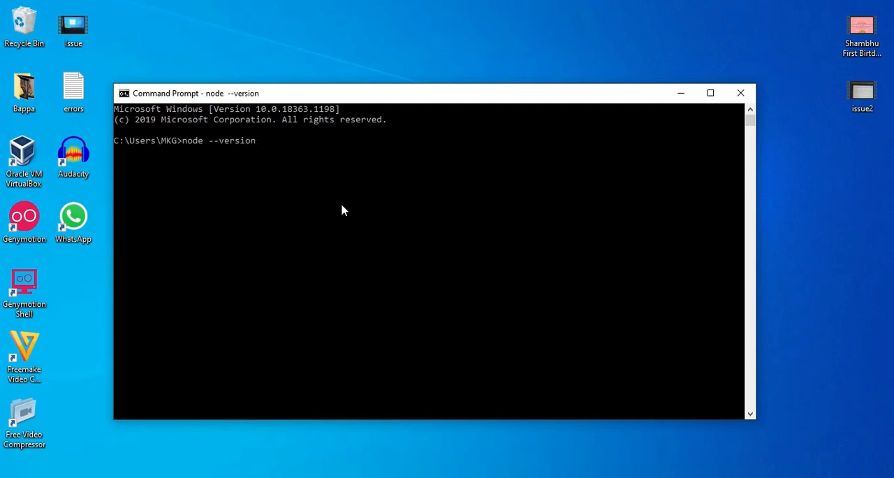
mouse_move(313, 188)
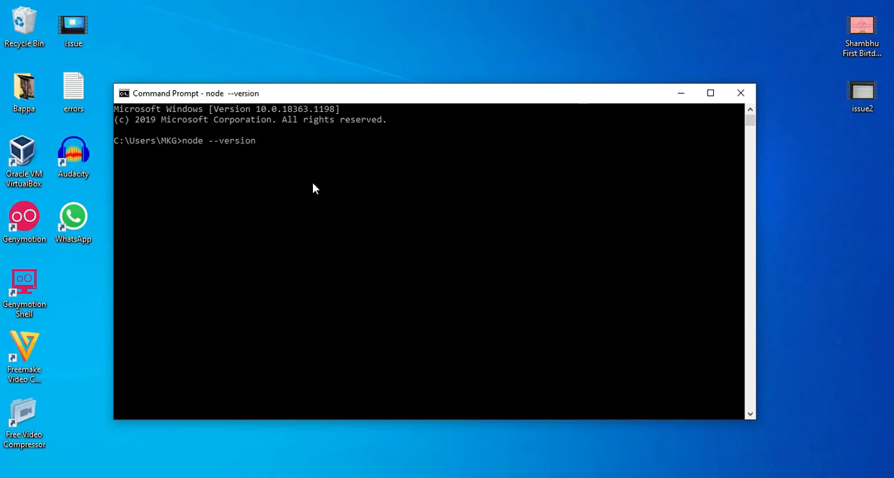
key(Return)
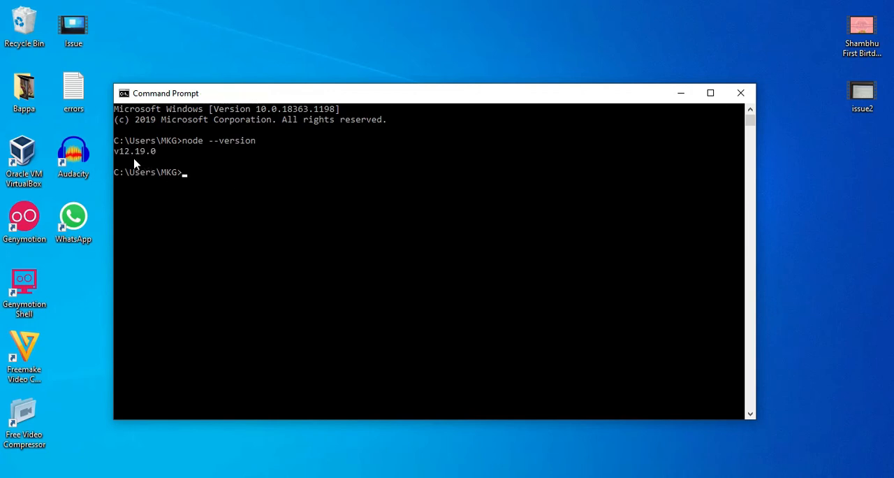
mouse_move(129, 159)
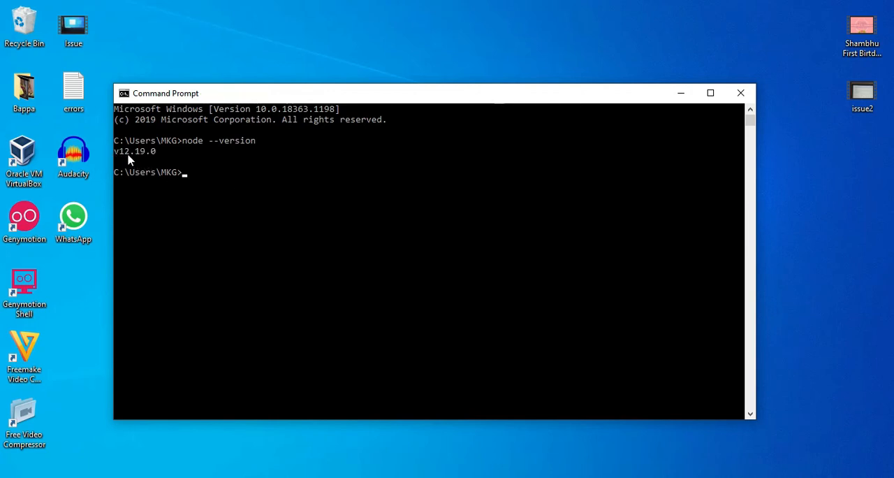
mouse_move(223, 217)
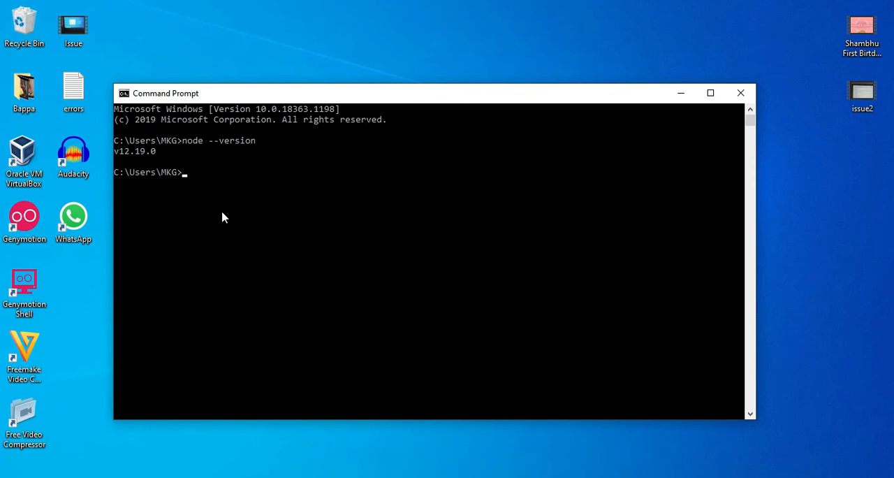
Run npm --version to confirm npm 6.14.8 is installed
text(npm)
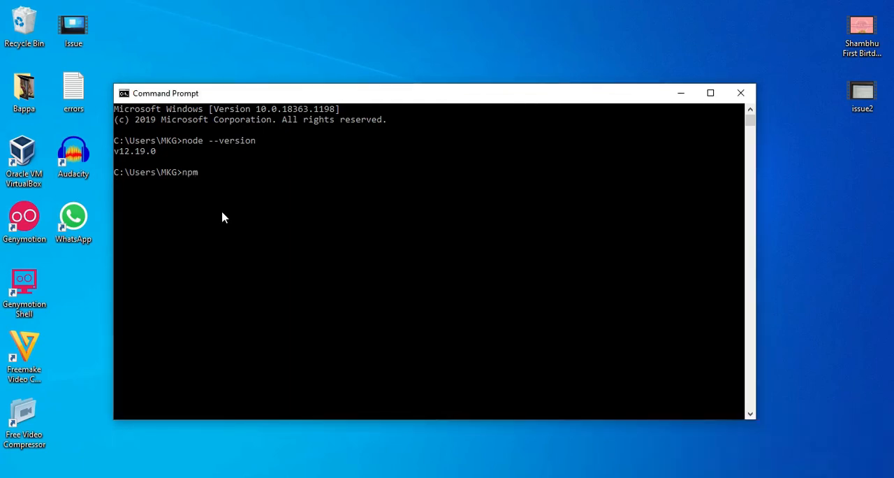
text(--)
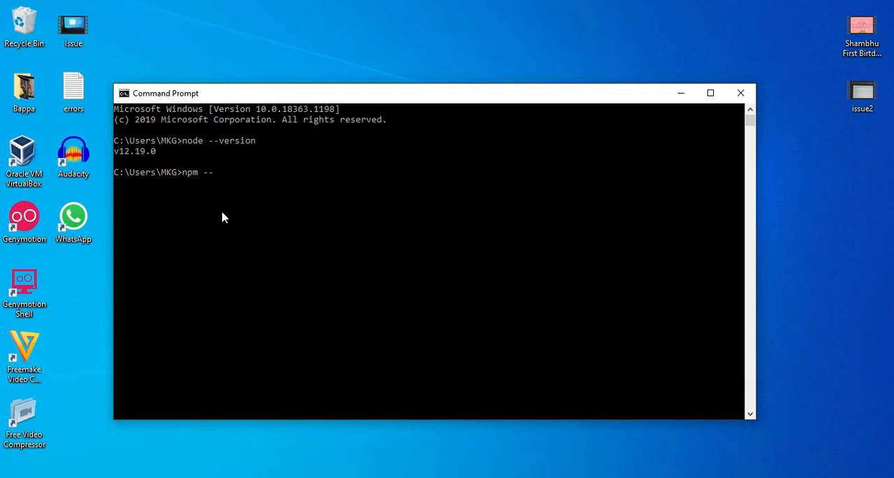
text(version)
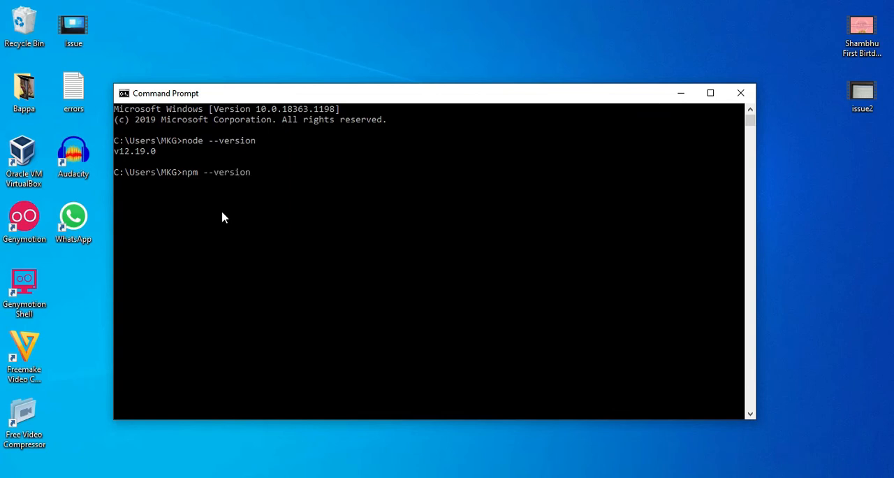
key(Return)
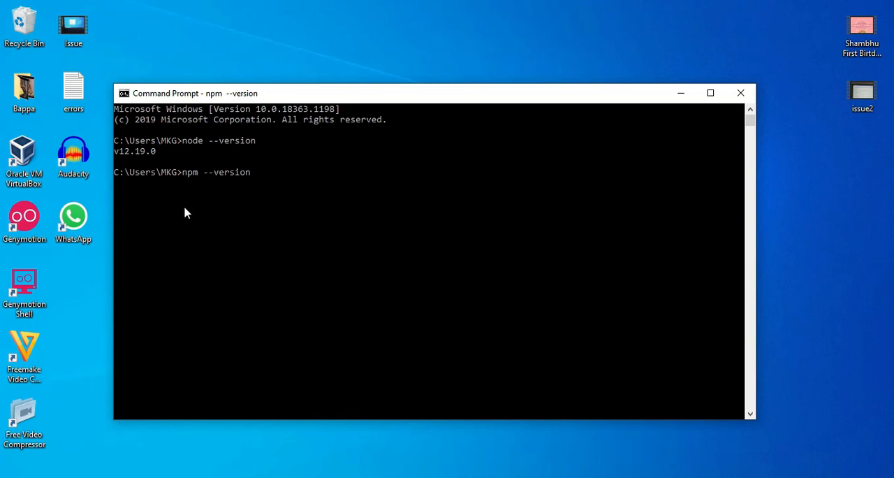
key(Return)
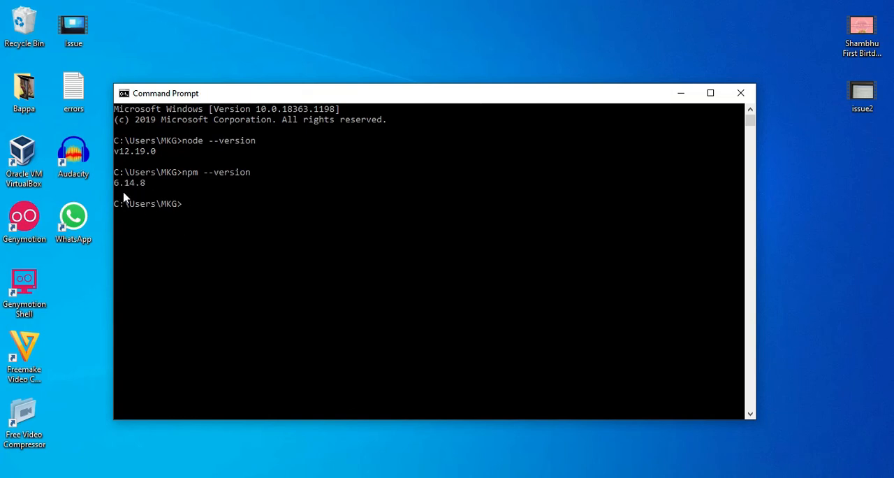
mouse_move(133, 192)
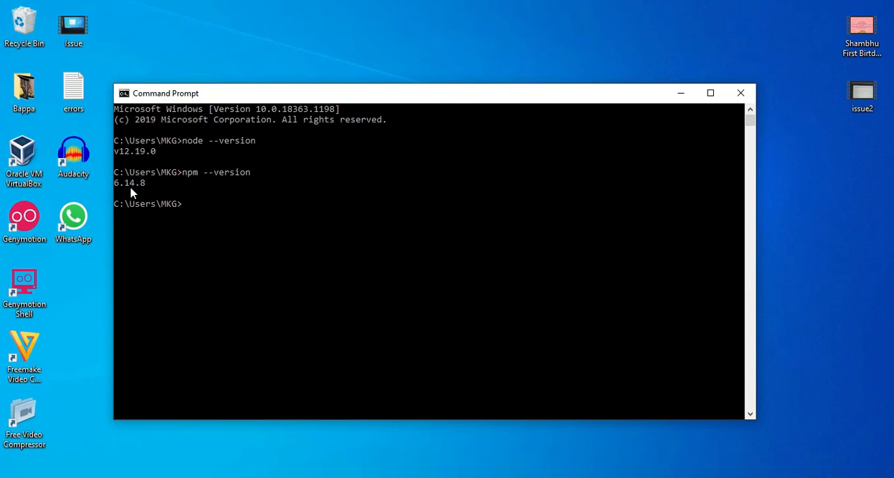
mouse_move(194, 257)
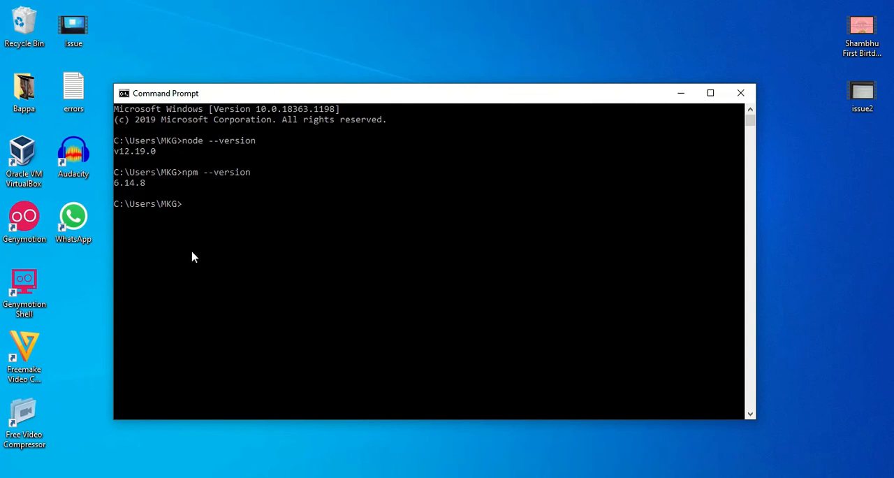
Enter the git --version command at the prompt
text(git)
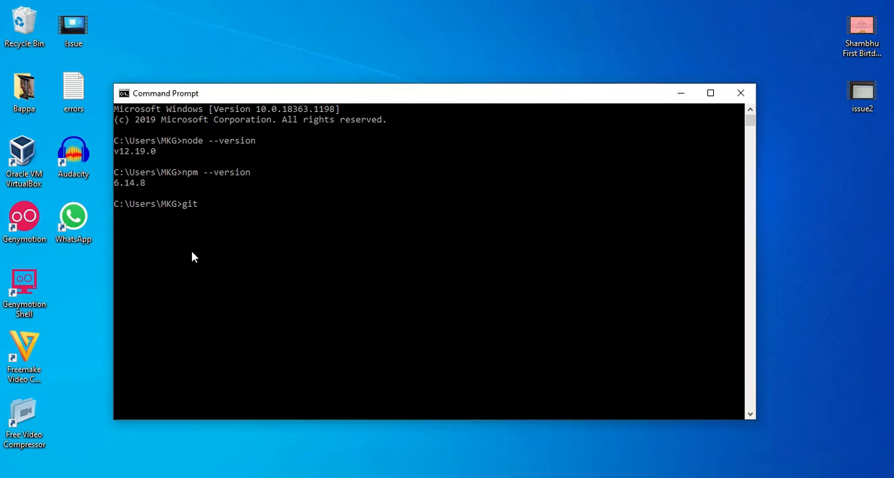
text(--version)
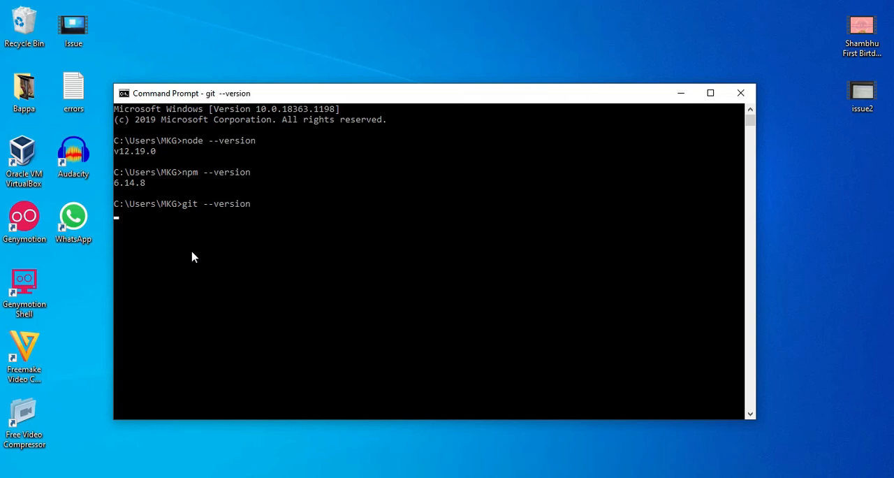
key(Return)
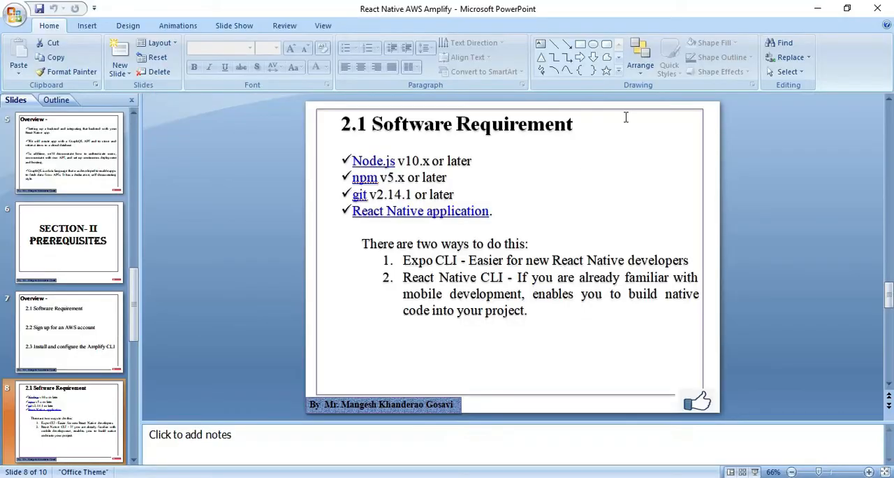
mouse_move(429, 162)
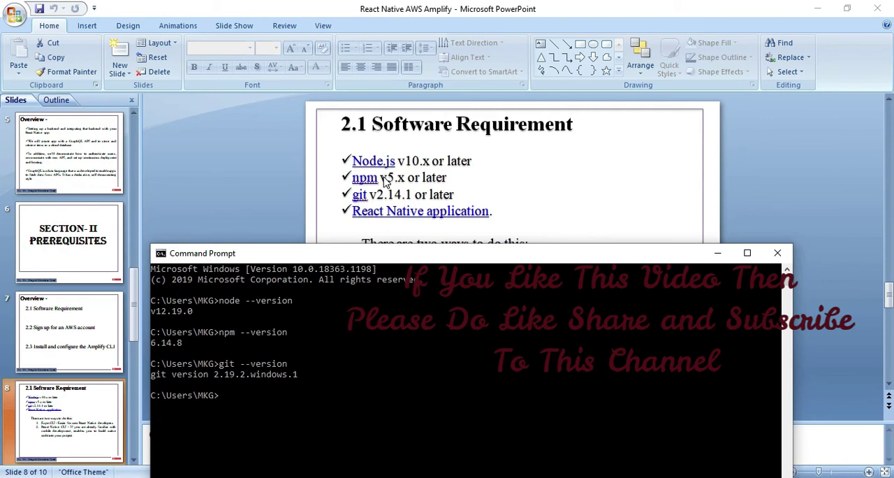
mouse_move(156, 352)
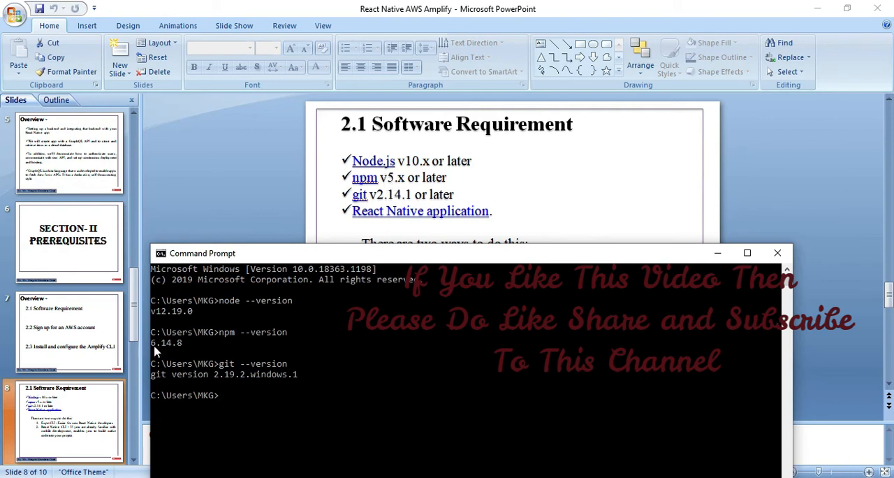
mouse_move(184, 362)
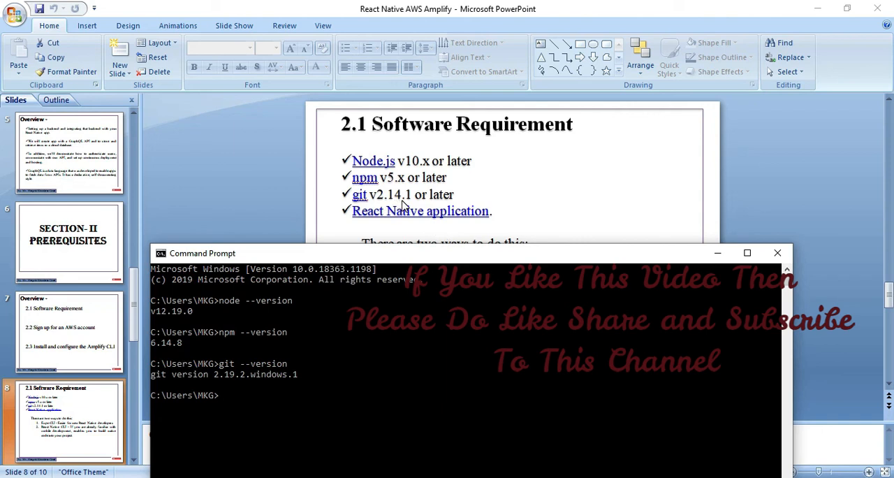
mouse_move(225, 391)
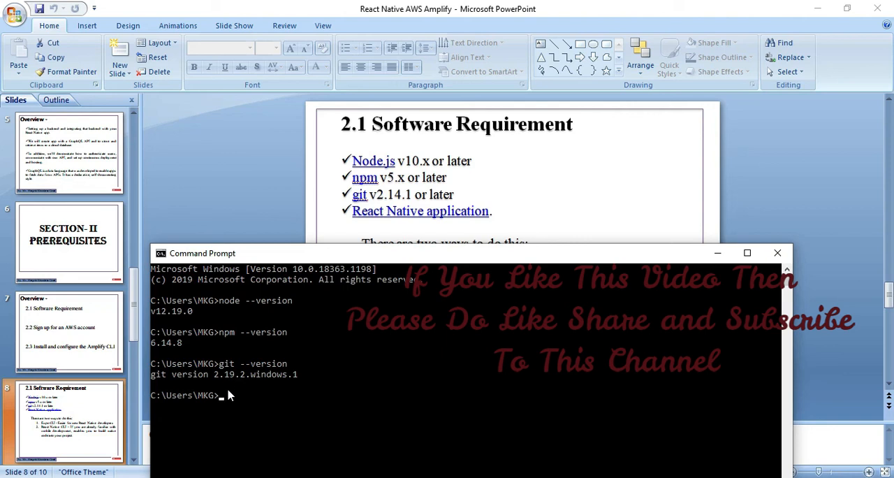
mouse_move(215, 293)
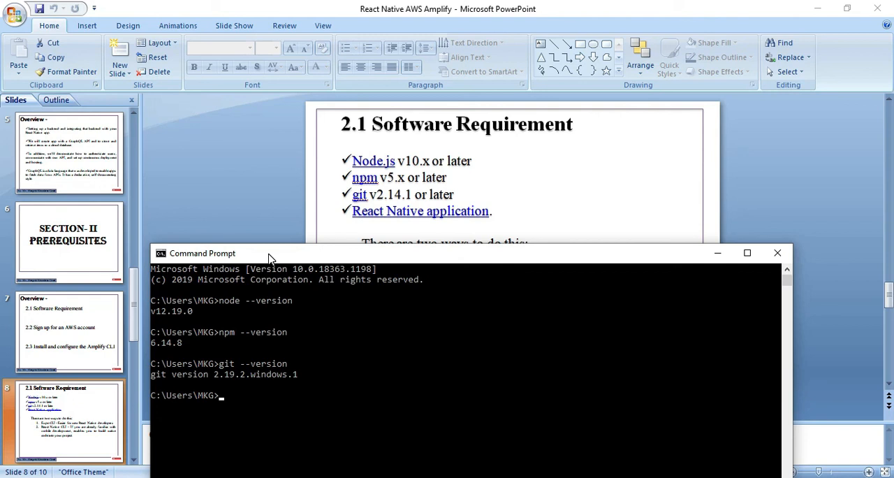
Reposition the Command Prompt window just below the slide's requirement lines
drag(271, 252, 271, 209)
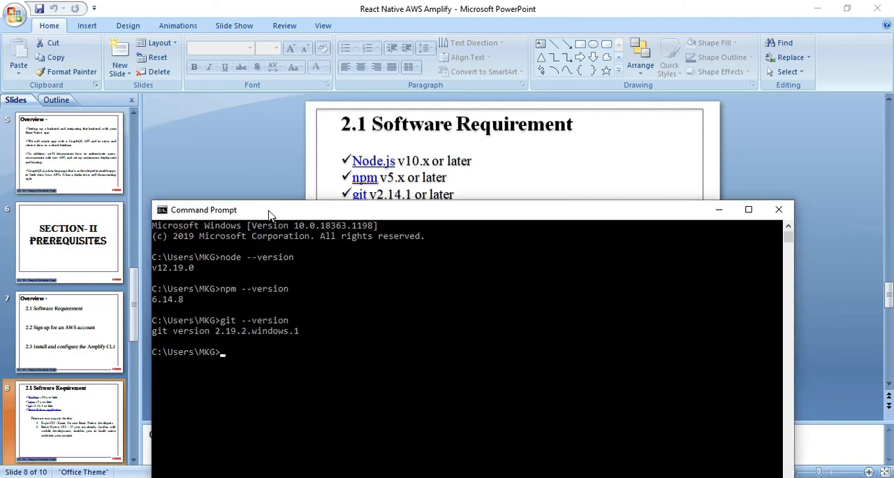
drag(272, 209, 276, 231)
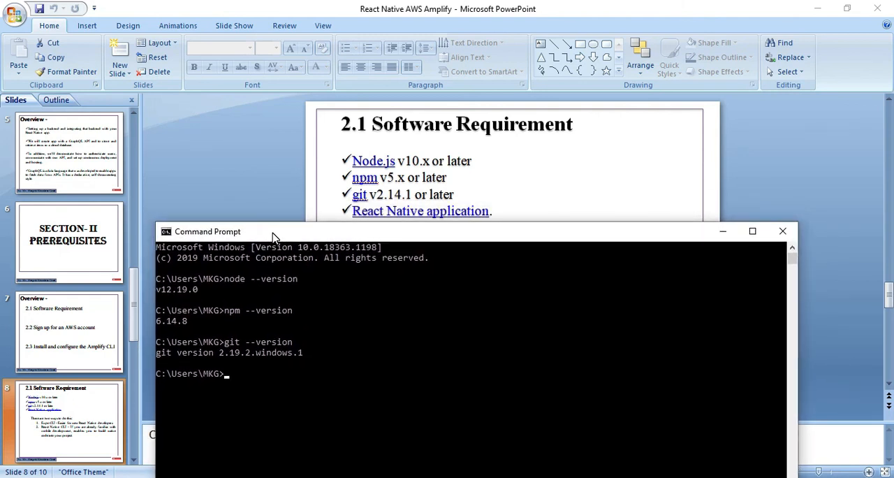
mouse_move(336, 222)
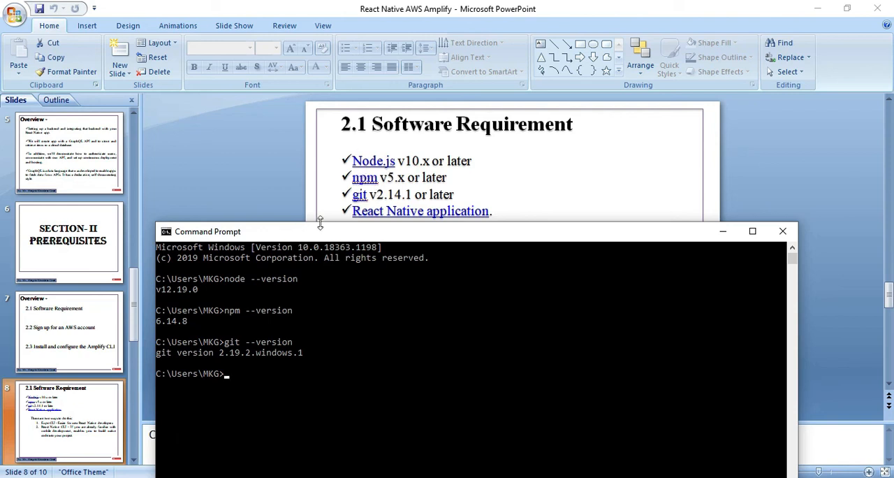
mouse_move(317, 241)
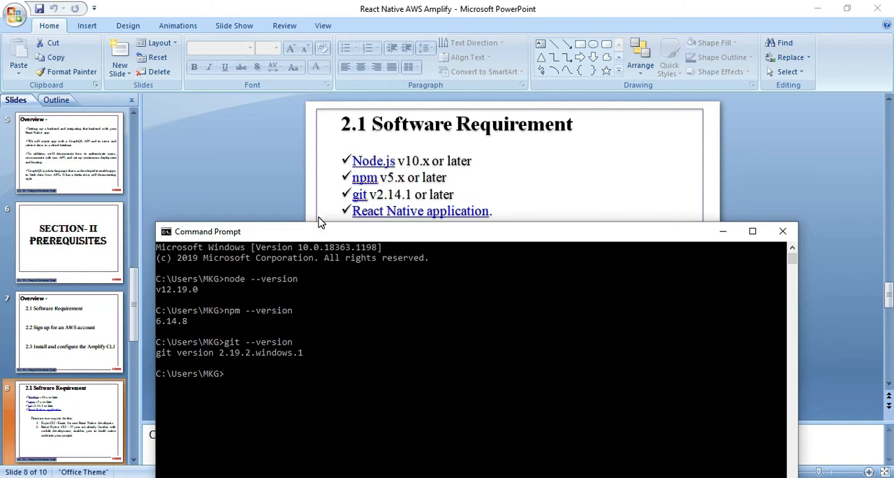
mouse_move(344, 181)
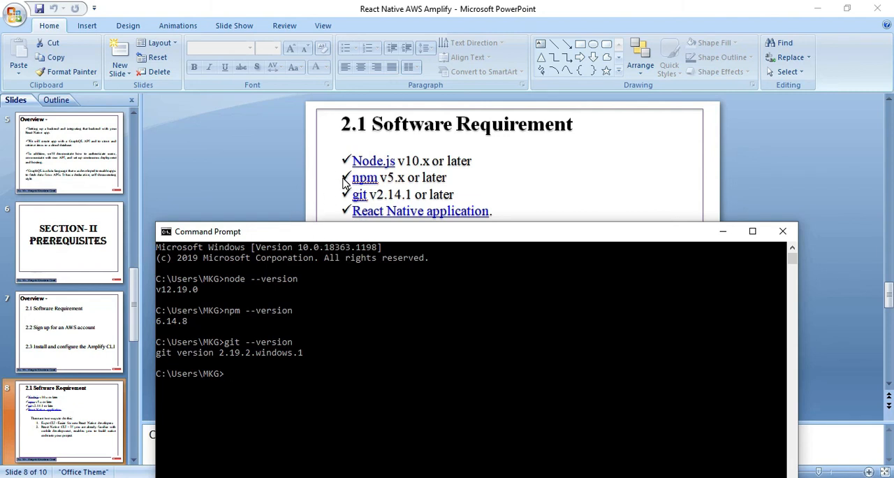